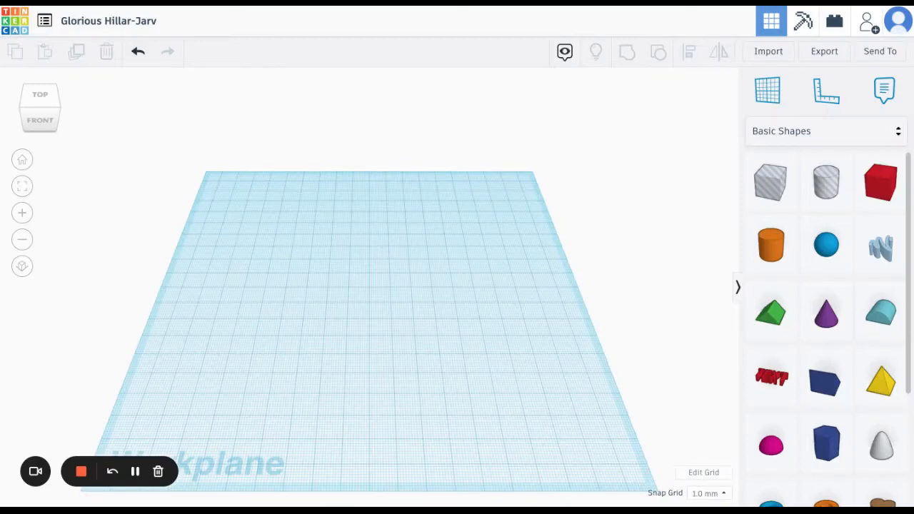
{"action": "mouse_move", "coordinate": [336, 172]}
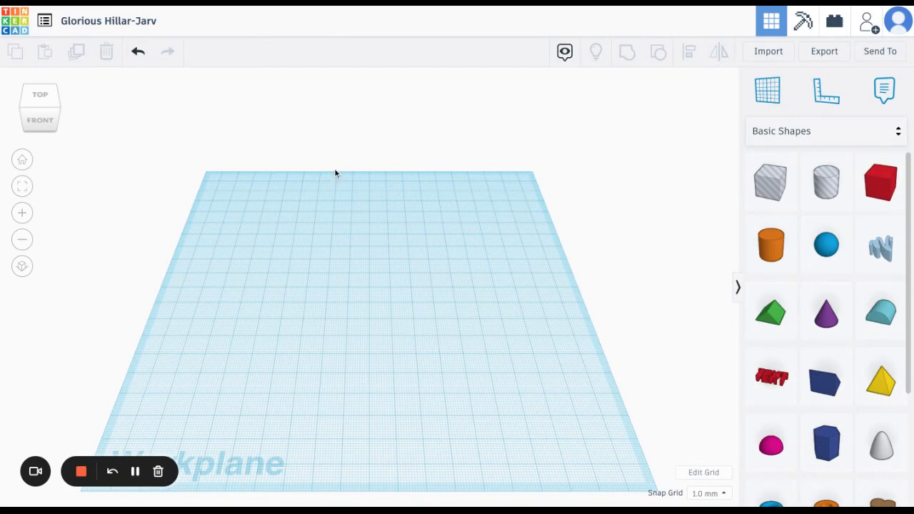
{"action": "mouse_move", "coordinate": [108, 20]}
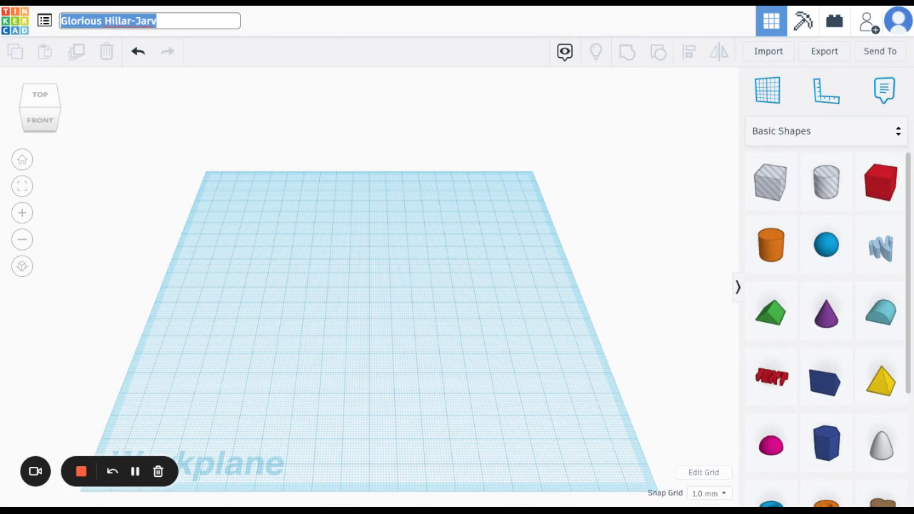
Step: Rename the design from 'Glorious Hillar-Jarv' to 'Basic Ring'
{"action": "type", "text": "B"}
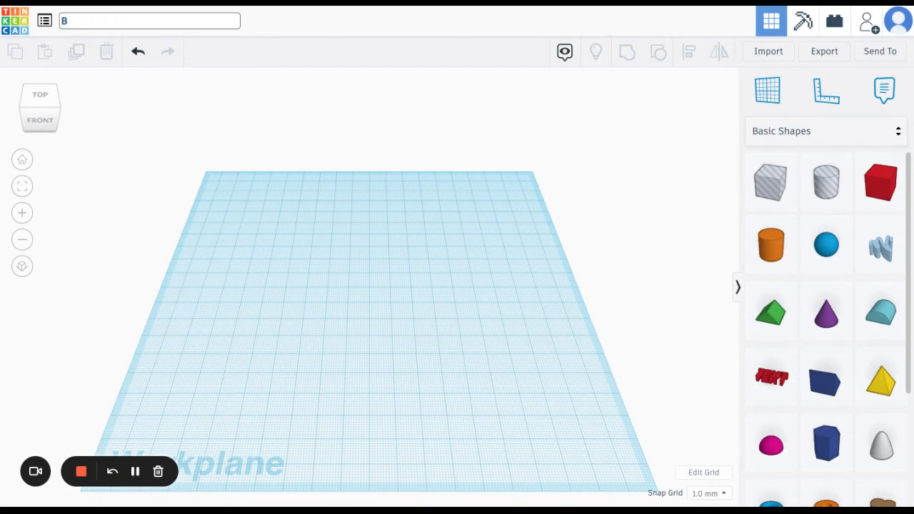
{"action": "type", "text": "Basic Ri"}
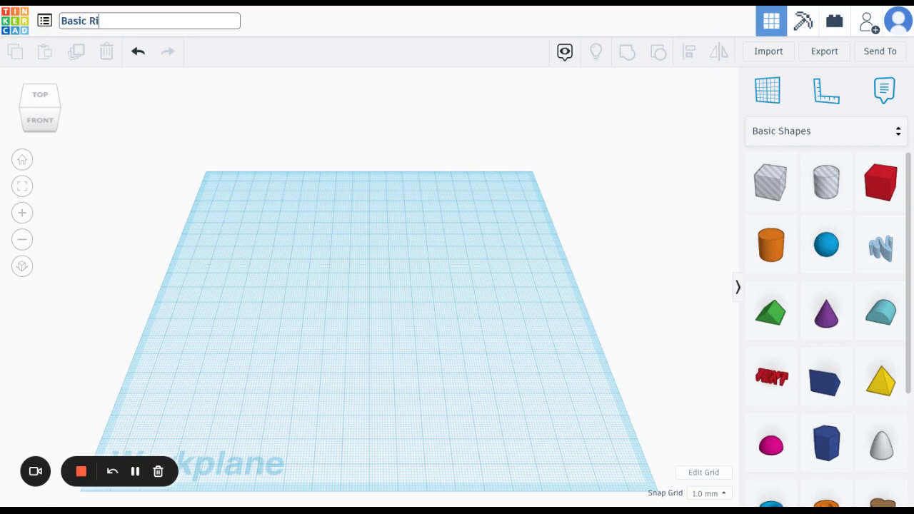
{"action": "type", "text": "ng"}
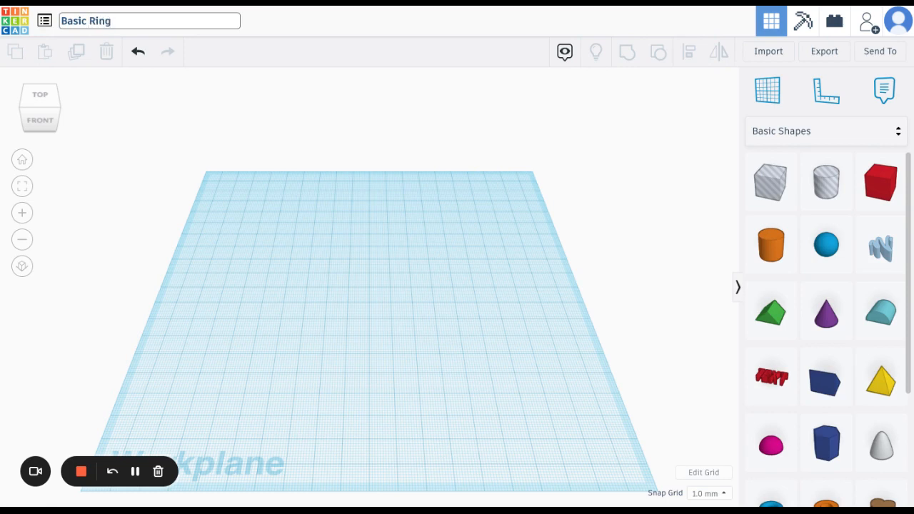
{"action": "left_click", "coordinate": [363, 296]}
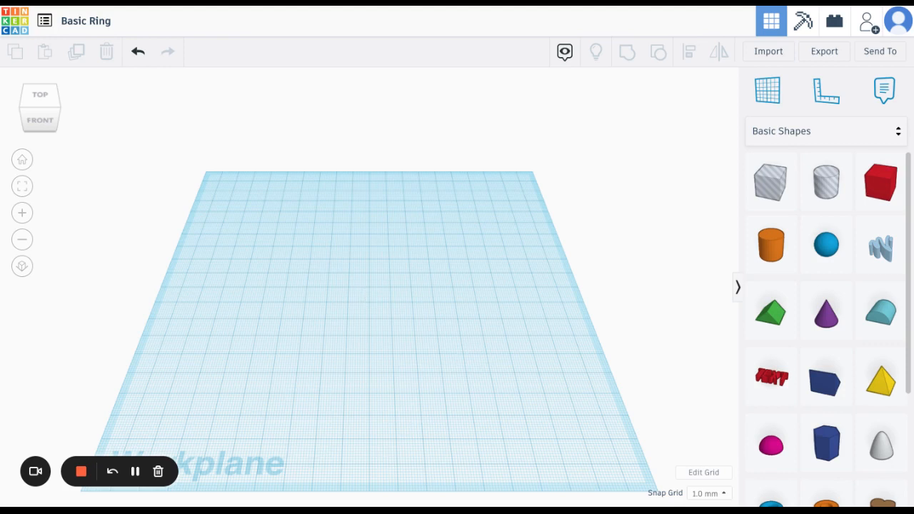
Step: Place a solid orange cylinder and a hole cylinder side by side on the workplane
{"action": "left_click", "coordinate": [771, 244]}
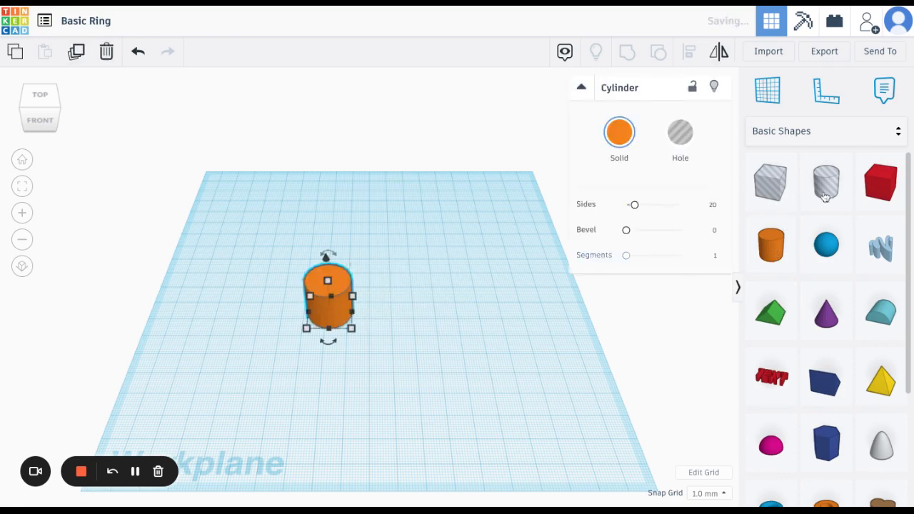
{"action": "mouse_move", "coordinate": [825, 182]}
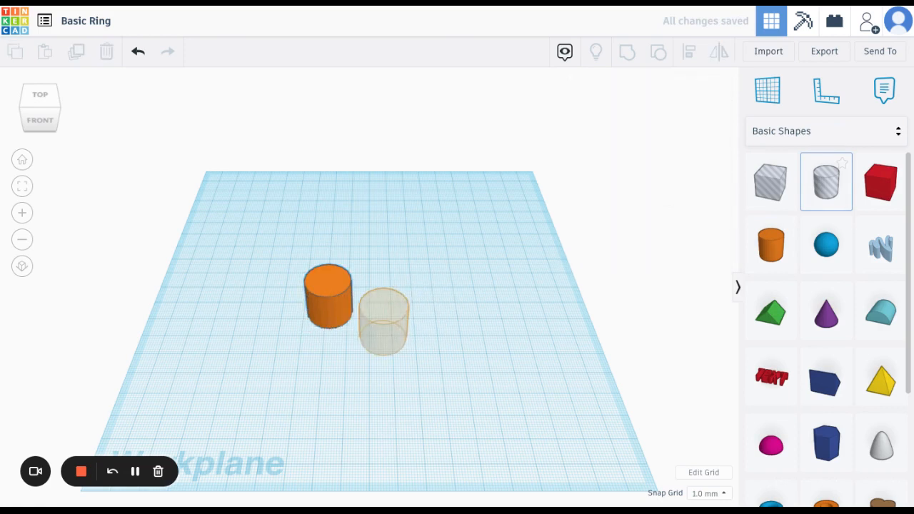
{"action": "left_click_drag", "start_coordinate": [383, 321], "coordinate": [428, 300]}
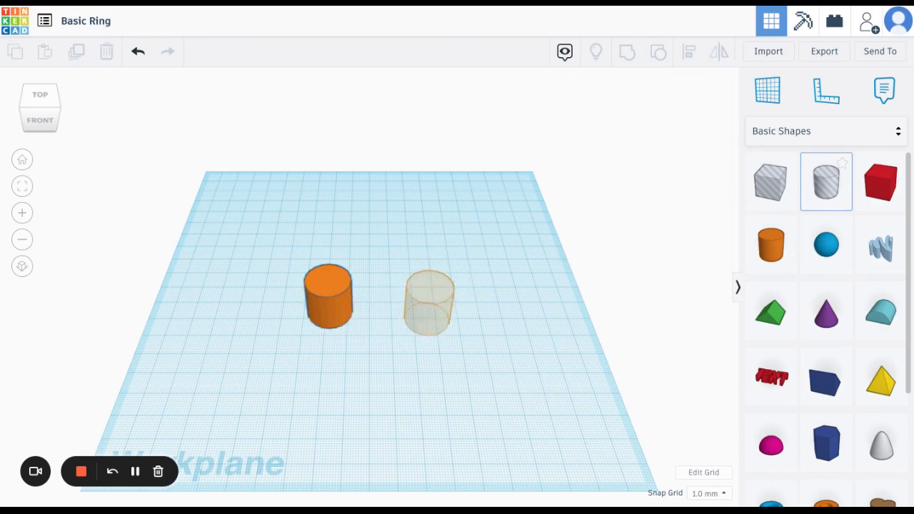
{"action": "left_click", "coordinate": [428, 300]}
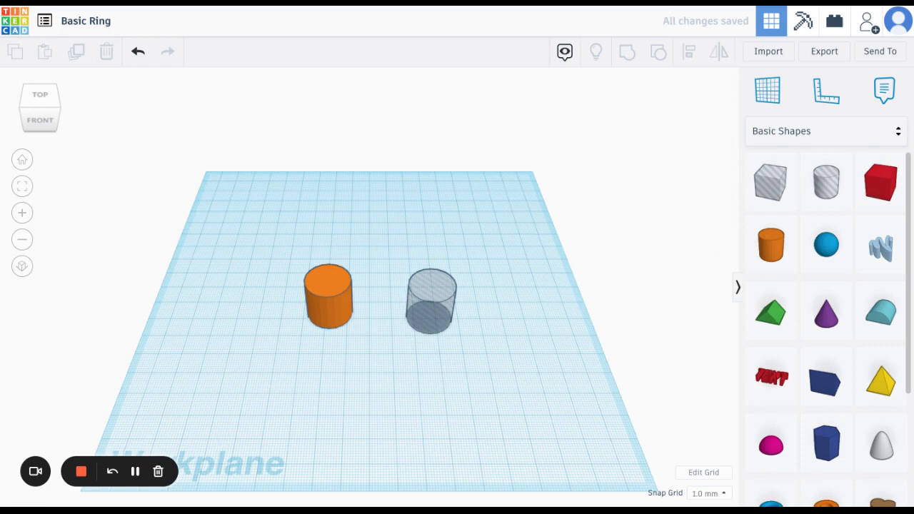
{"action": "mouse_move", "coordinate": [439, 316]}
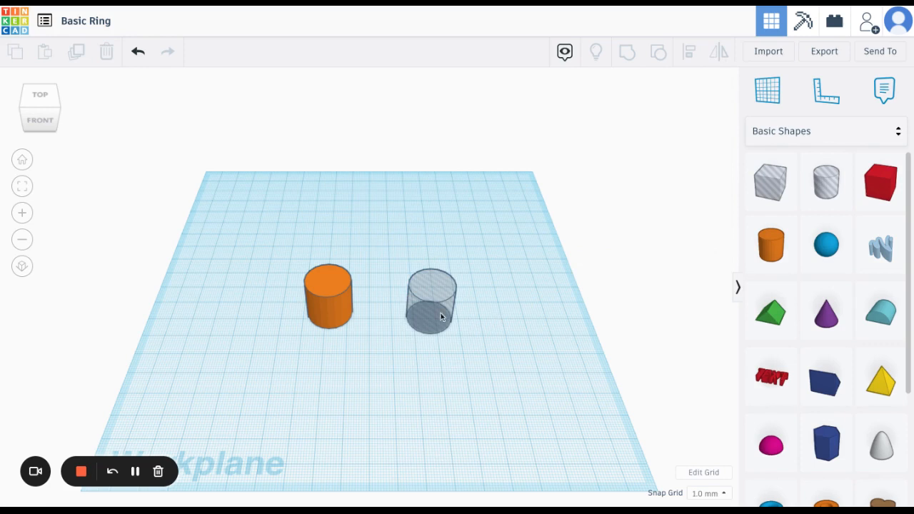
{"action": "mouse_move", "coordinate": [334, 305]}
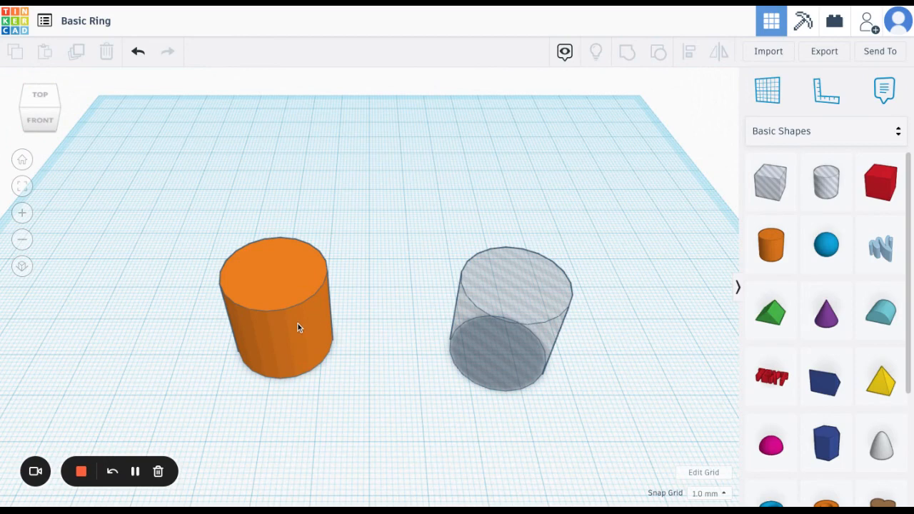
{"action": "mouse_move", "coordinate": [277, 341]}
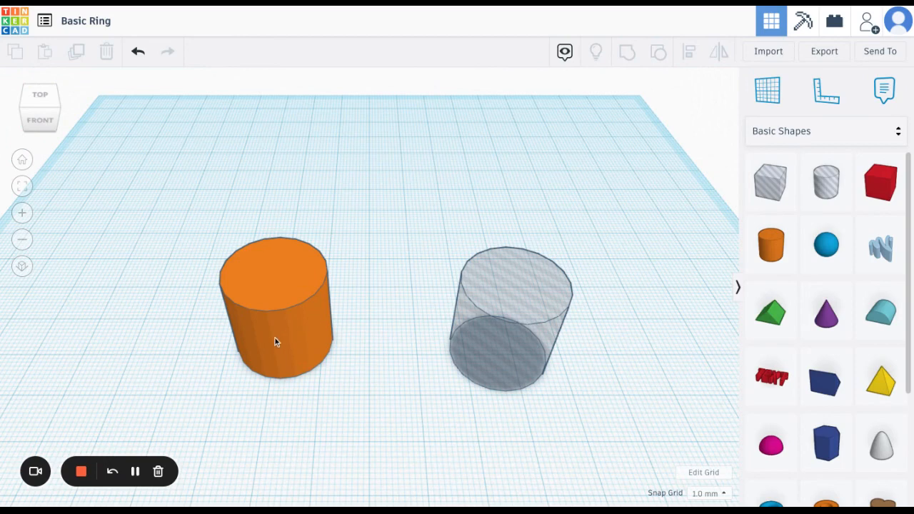
{"action": "mouse_move", "coordinate": [285, 334]}
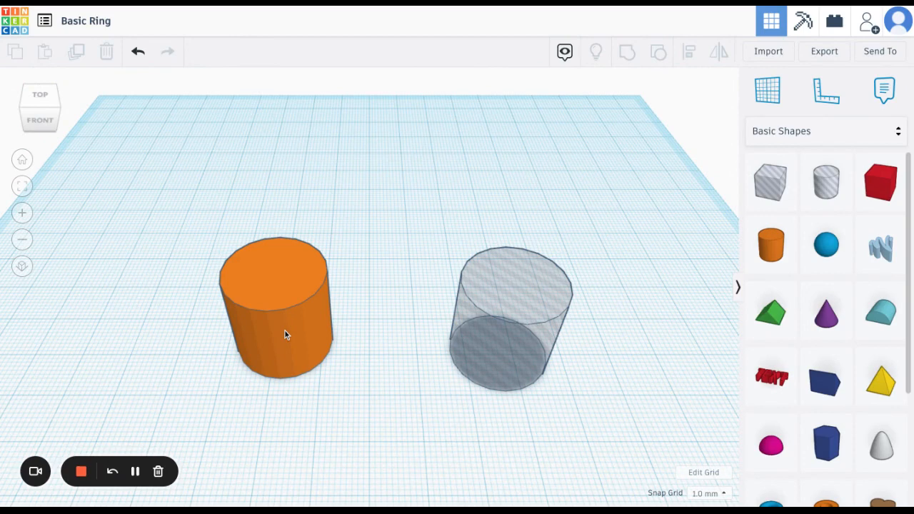
Step: Raise the orange cylinder's side count from 20 to 64
{"action": "left_click", "coordinate": [278, 321]}
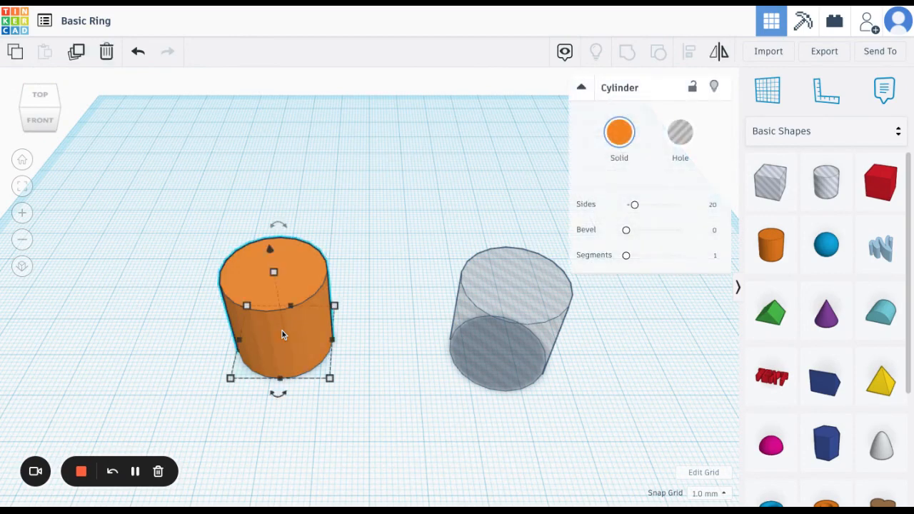
{"action": "mouse_move", "coordinate": [427, 334]}
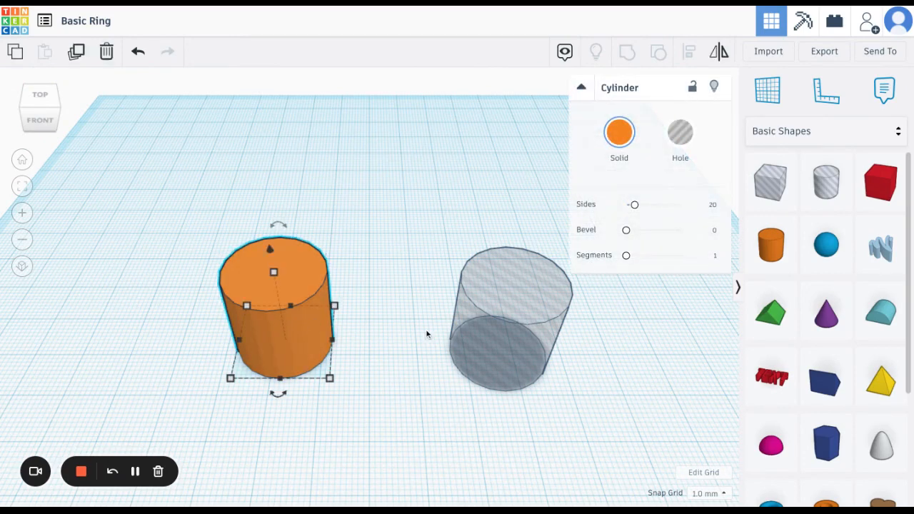
{"action": "mouse_move", "coordinate": [634, 207]}
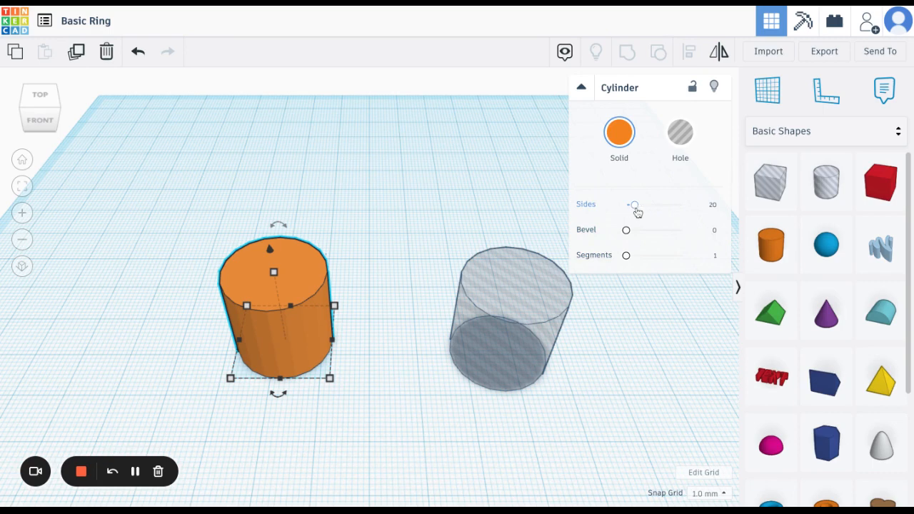
{"action": "mouse_move", "coordinate": [711, 211]}
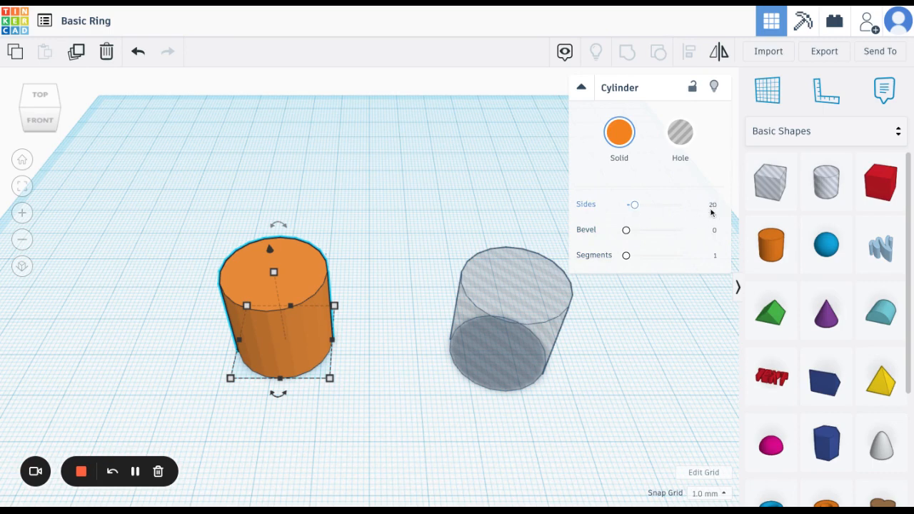
{"action": "mouse_move", "coordinate": [650, 214]}
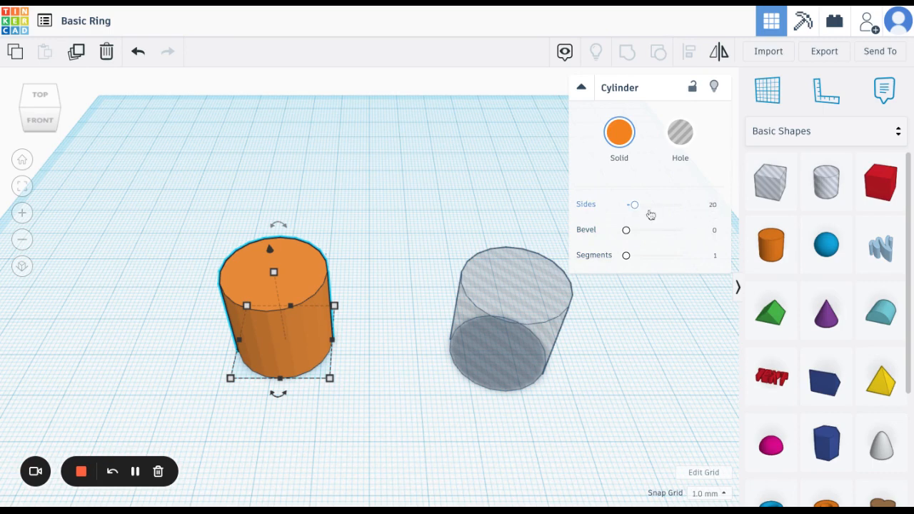
{"action": "left_click_drag", "start_coordinate": [634, 206], "coordinate": [668, 206]}
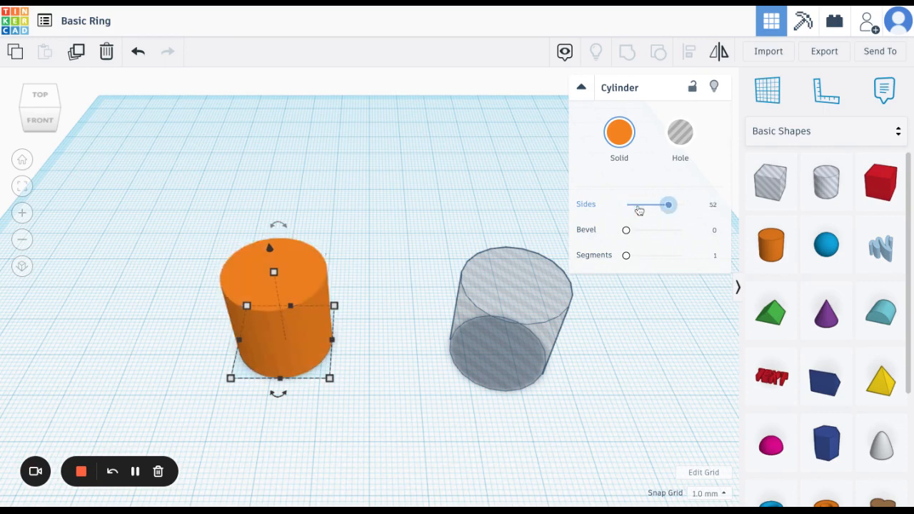
{"action": "left_click_drag", "start_coordinate": [668, 206], "coordinate": [680, 205]}
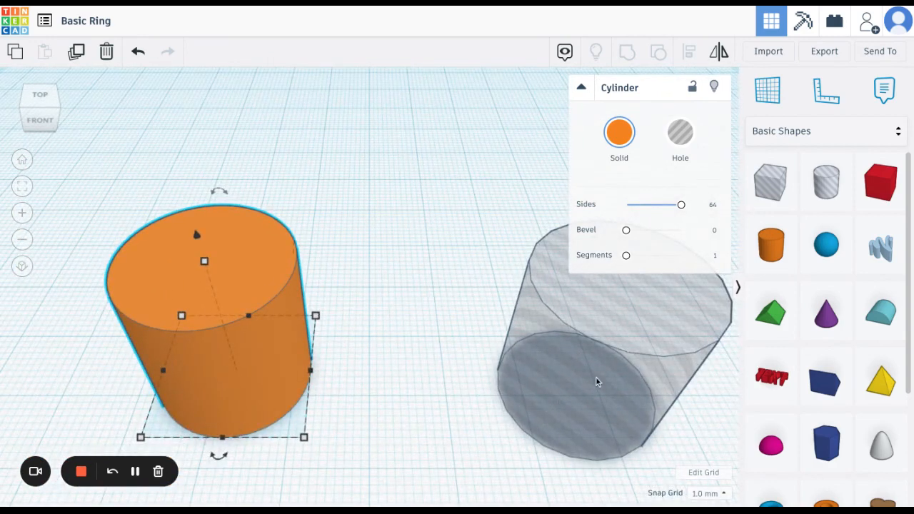
Step: Raise the hole cylinder's side count from 20 to 64 as well
{"action": "left_click_drag", "start_coordinate": [679, 205], "coordinate": [633, 206]}
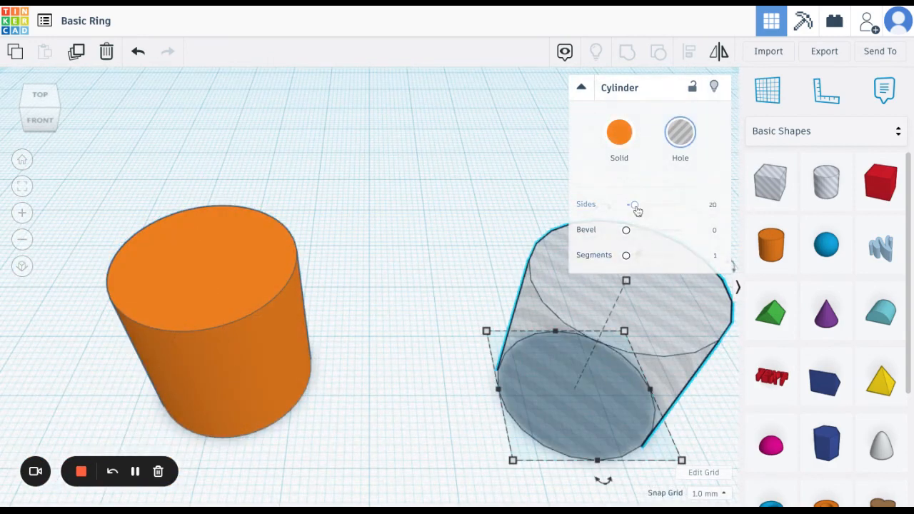
{"action": "left_click_drag", "start_coordinate": [634, 205], "coordinate": [680, 206]}
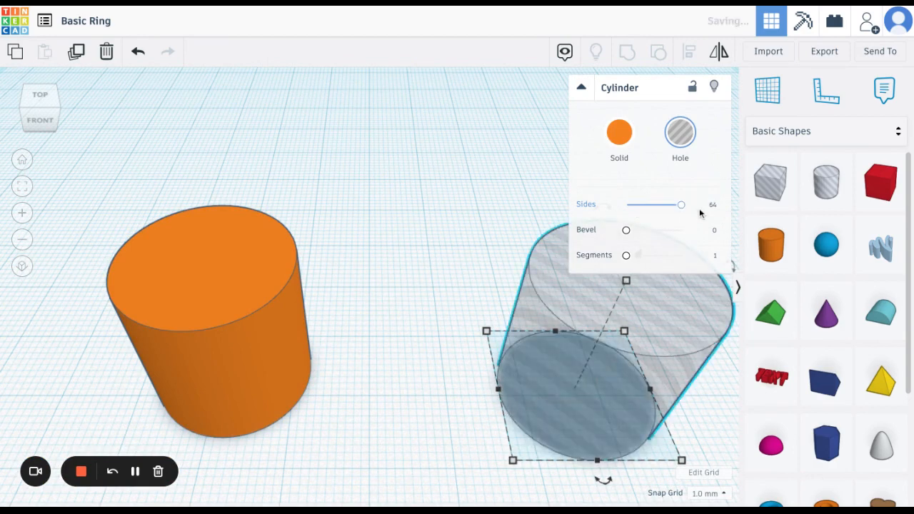
{"action": "mouse_move", "coordinate": [408, 280]}
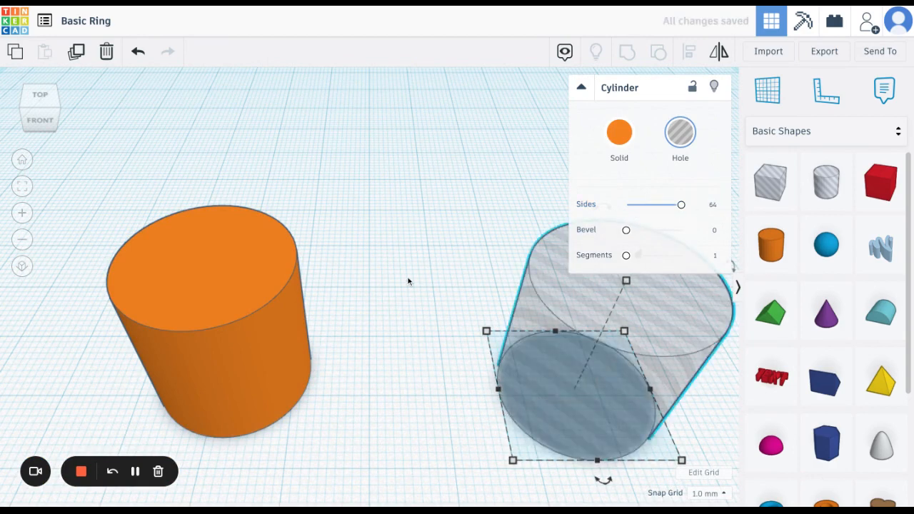
{"action": "mouse_move", "coordinate": [409, 280]}
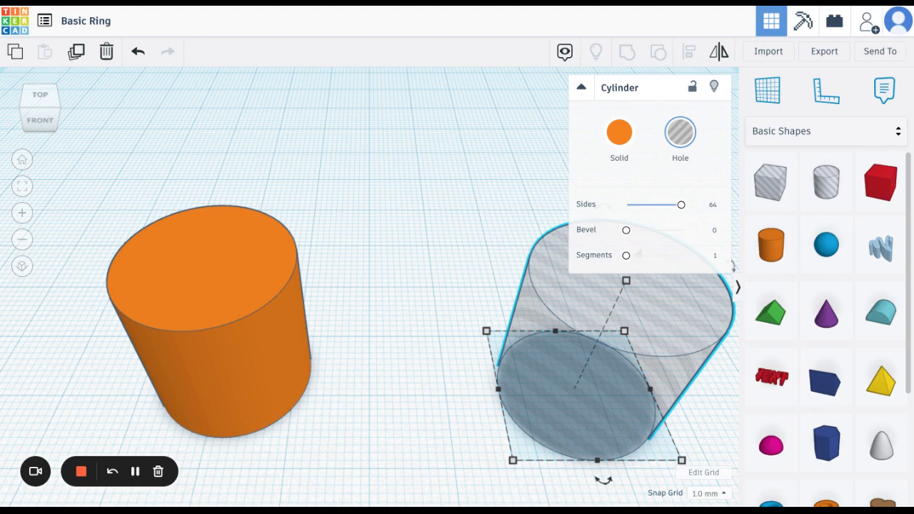
{"action": "mouse_move", "coordinate": [504, 231]}
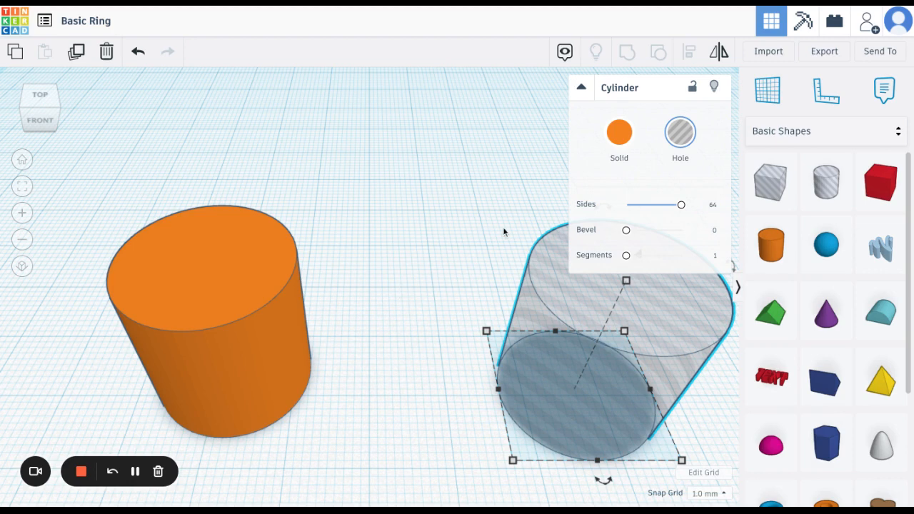
{"action": "mouse_move", "coordinate": [588, 354]}
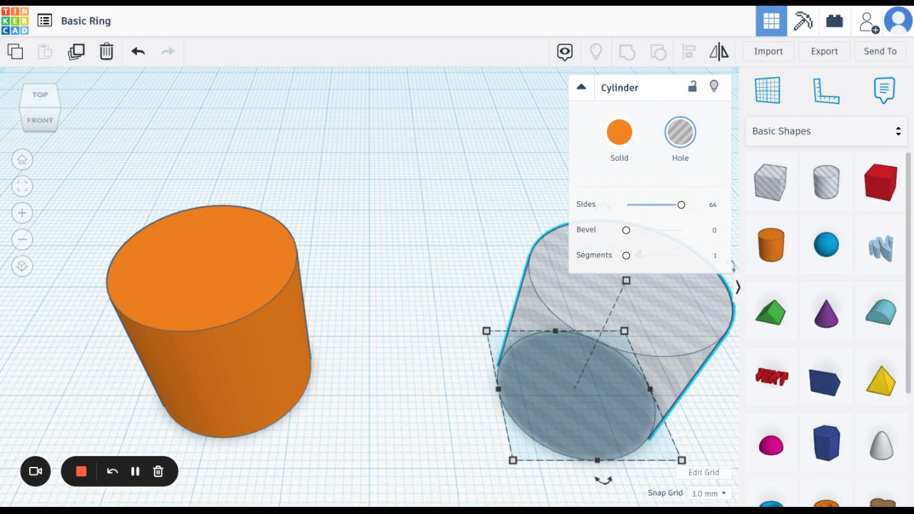
{"action": "mouse_move", "coordinate": [545, 301]}
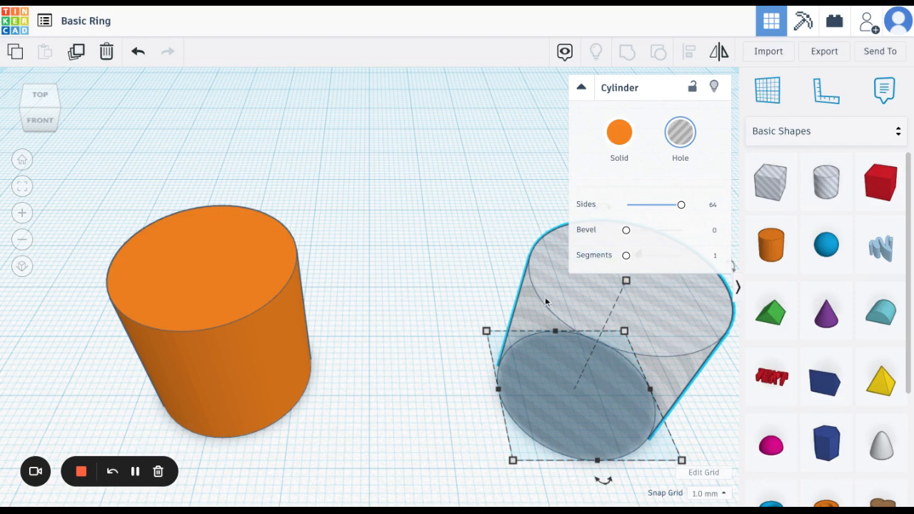
{"action": "mouse_move", "coordinate": [594, 308]}
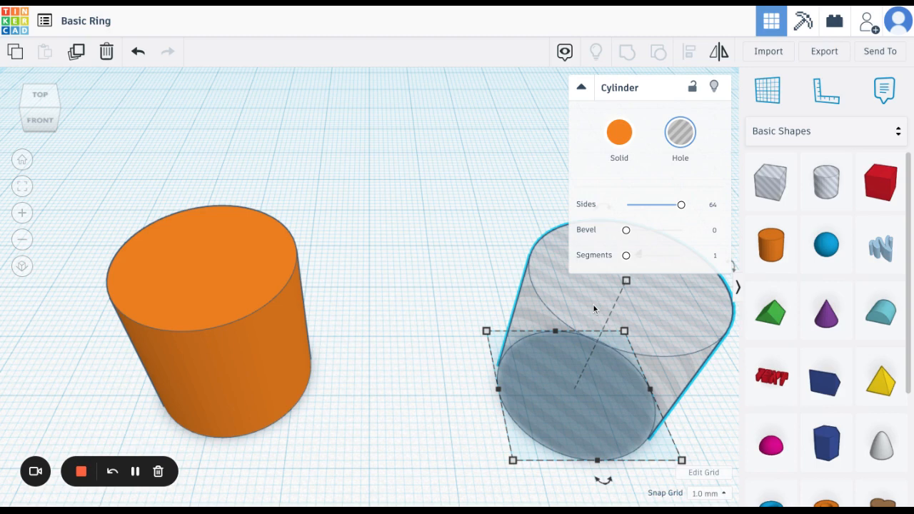
{"action": "mouse_move", "coordinate": [613, 317]}
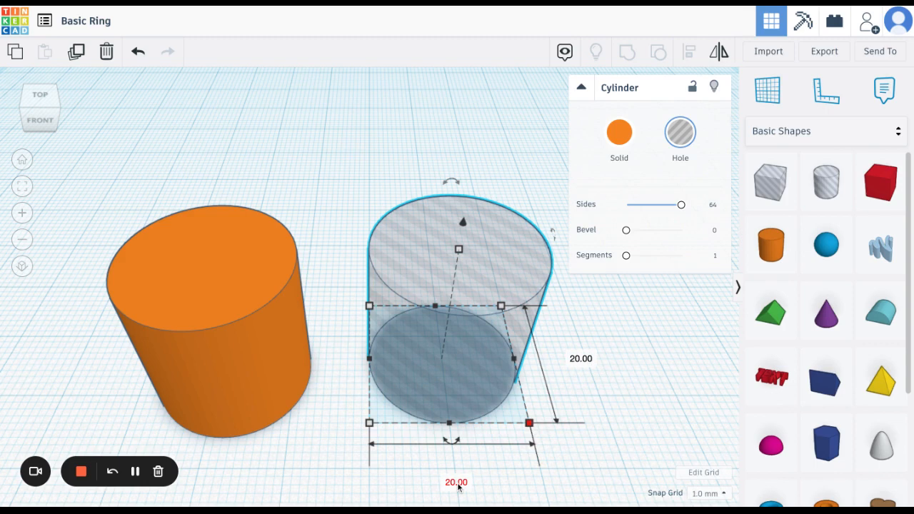
{"action": "double_click", "coordinate": [455, 482]}
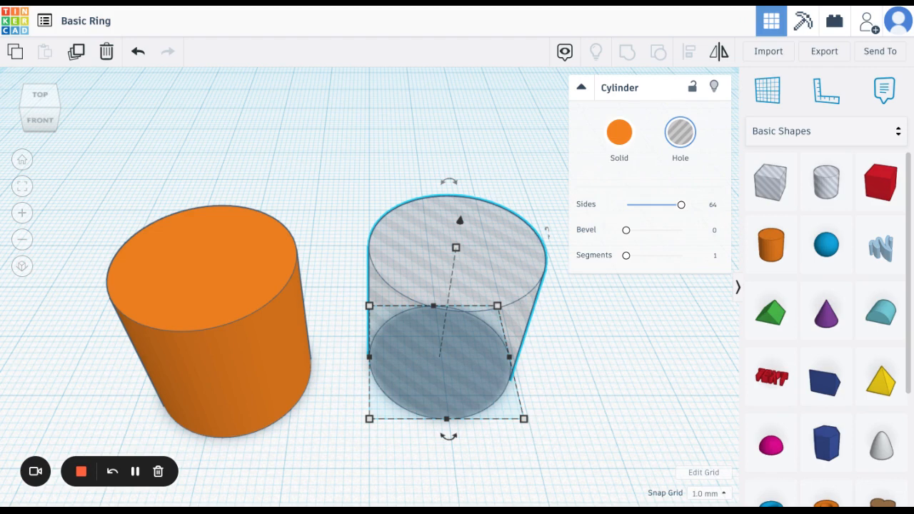
{"action": "mouse_move", "coordinate": [603, 394]}
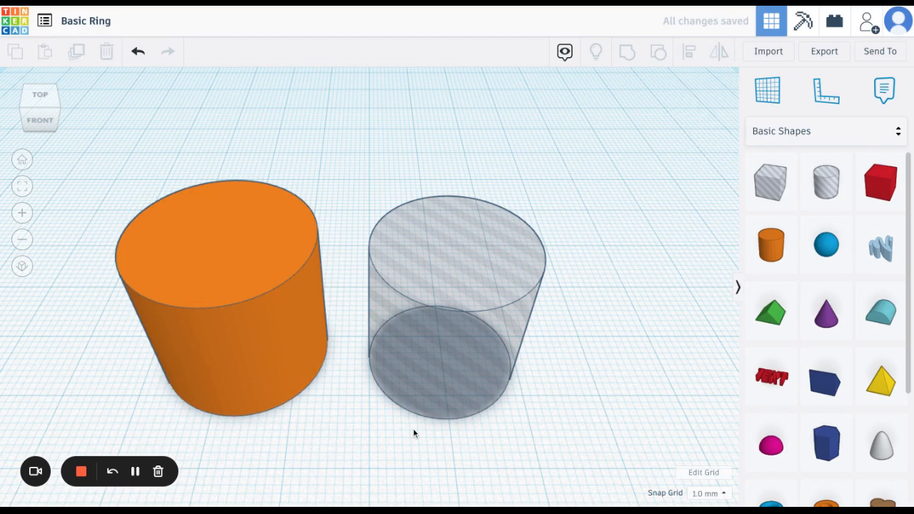
{"action": "mouse_move", "coordinate": [78, 204]}
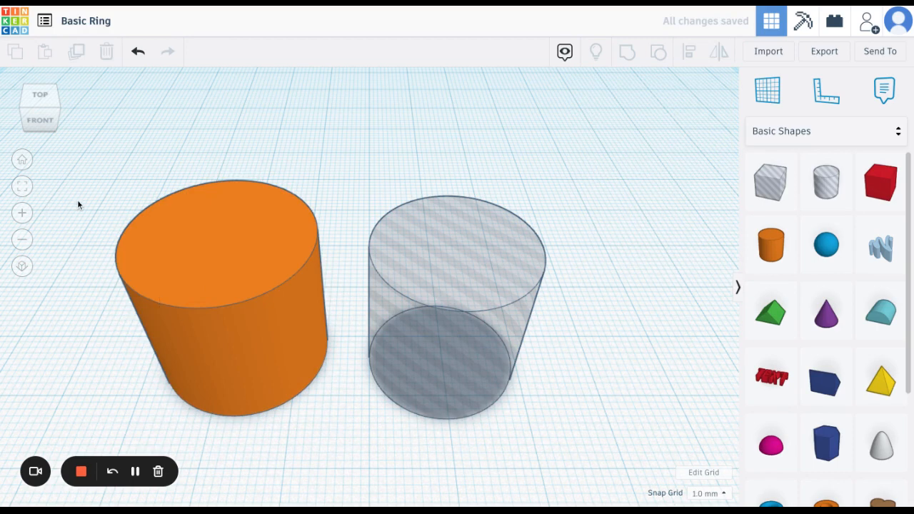
Step: Select the orange cylinder and the hole cylinder together as one selection
{"action": "left_click_drag", "start_coordinate": [79, 205], "coordinate": [237, 235]}
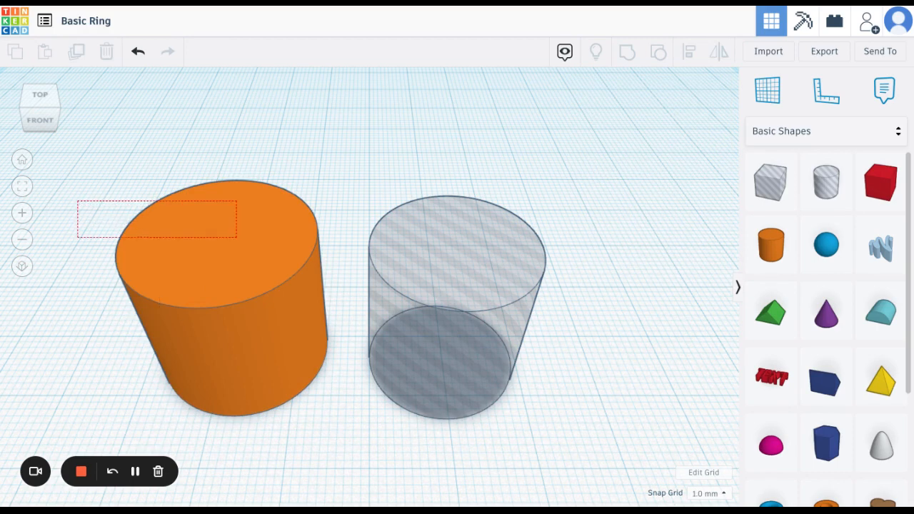
{"action": "left_click_drag", "start_coordinate": [78, 200], "coordinate": [568, 417]}
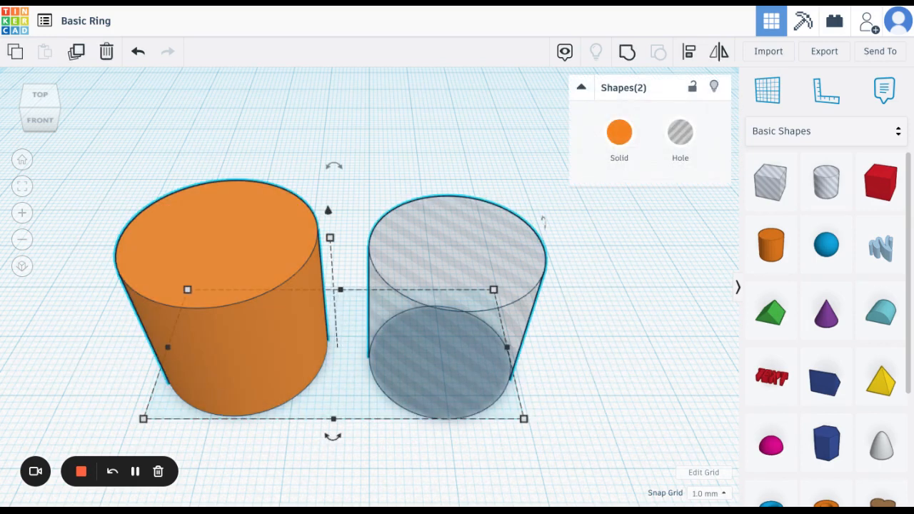
{"action": "left_click", "coordinate": [587, 408]}
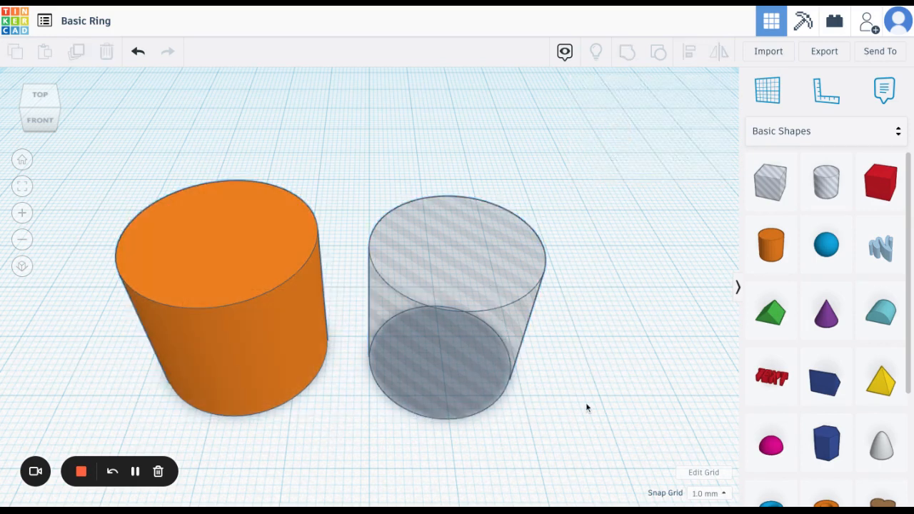
{"action": "left_click", "coordinate": [222, 293]}
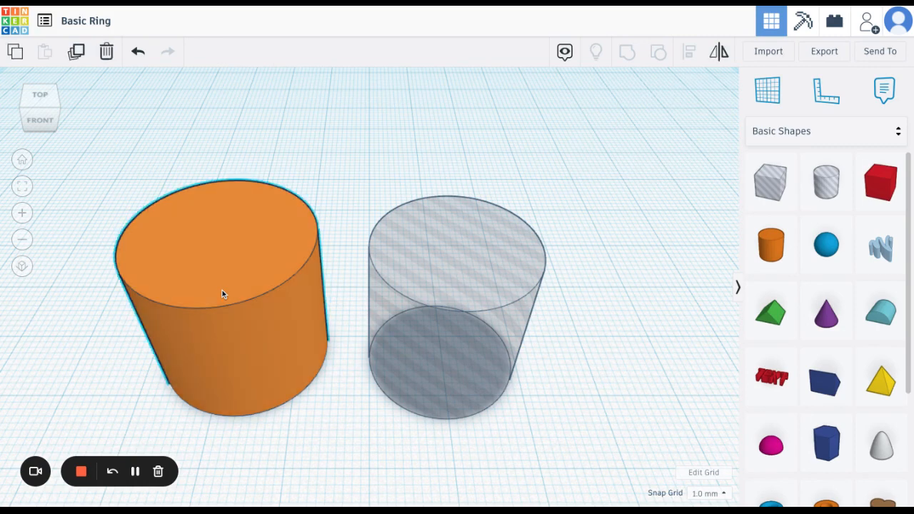
{"action": "left_click", "coordinate": [431, 315]}
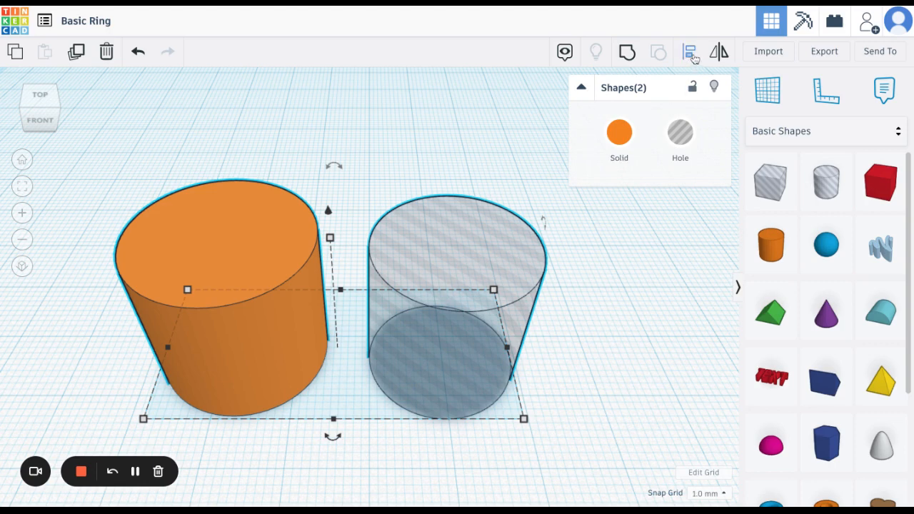
Step: Align the hole cylinder to the center of the orange cylinder
{"action": "left_click", "coordinate": [688, 51]}
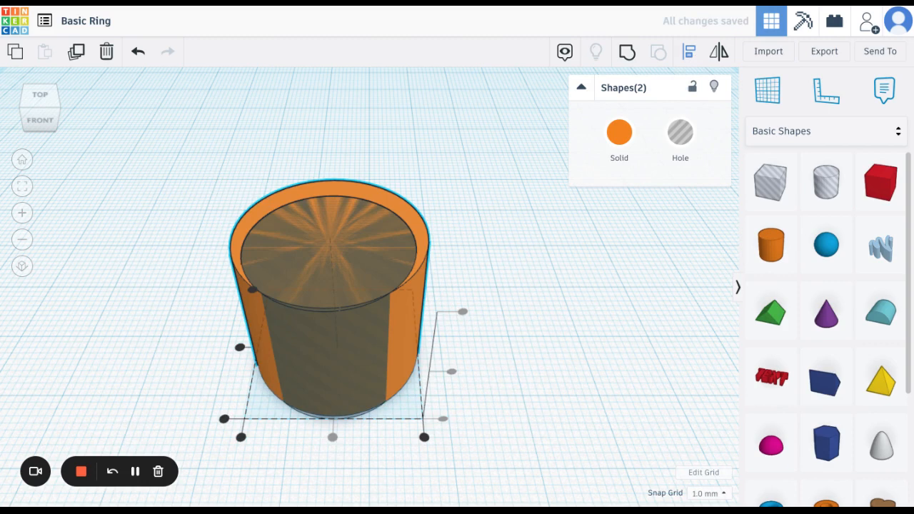
{"action": "mouse_move", "coordinate": [242, 399]}
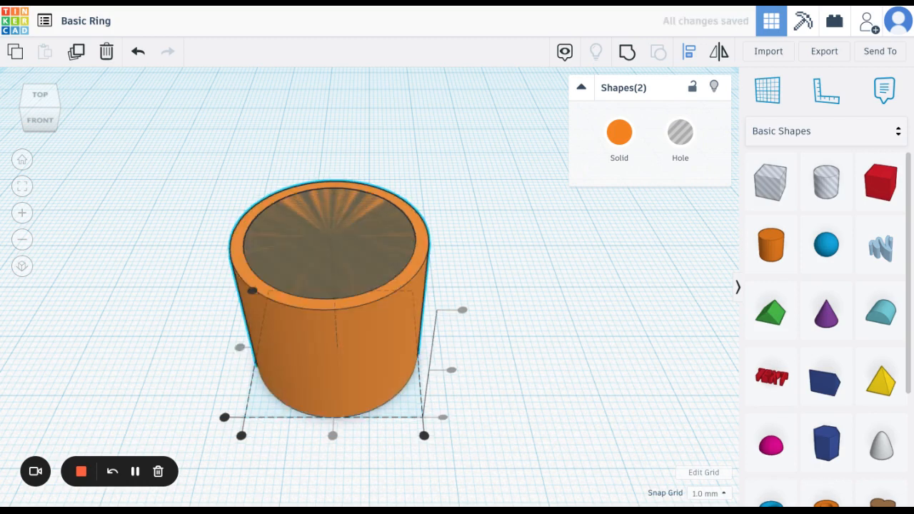
{"action": "mouse_move", "coordinate": [234, 259]}
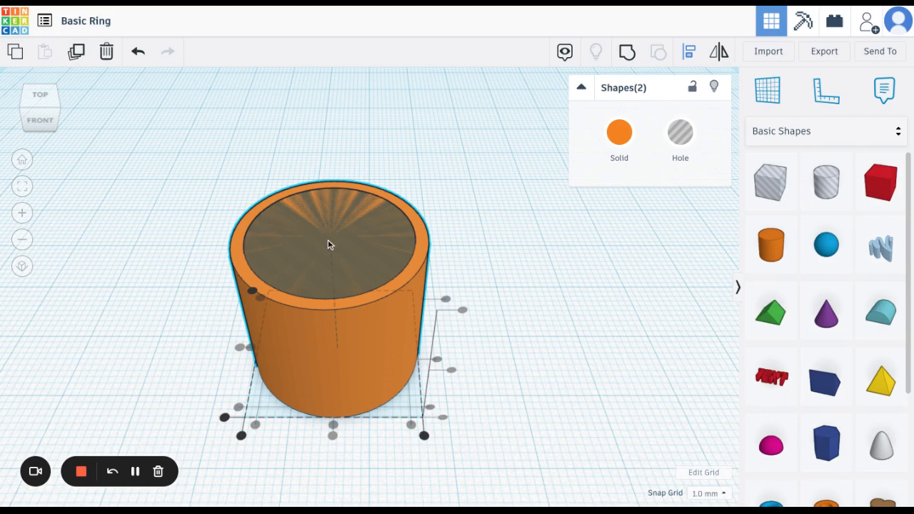
{"action": "mouse_move", "coordinate": [394, 213]}
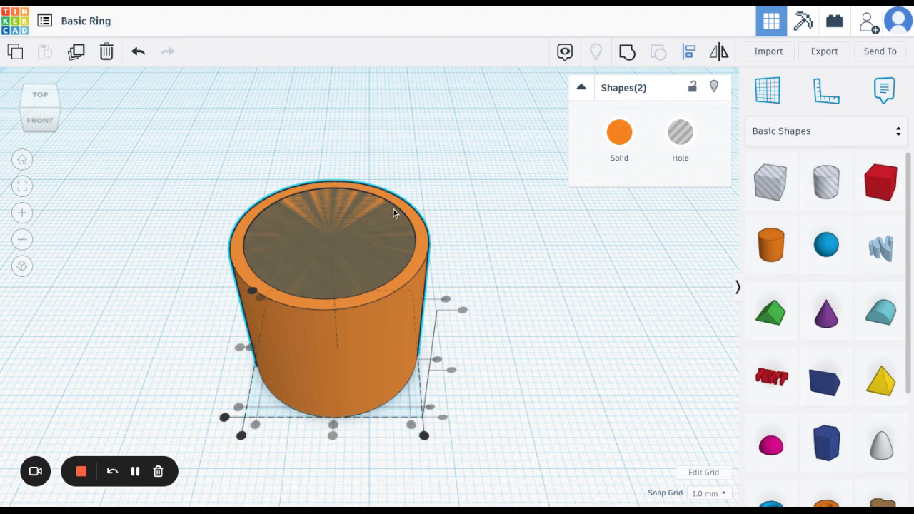
{"action": "mouse_move", "coordinate": [625, 52]}
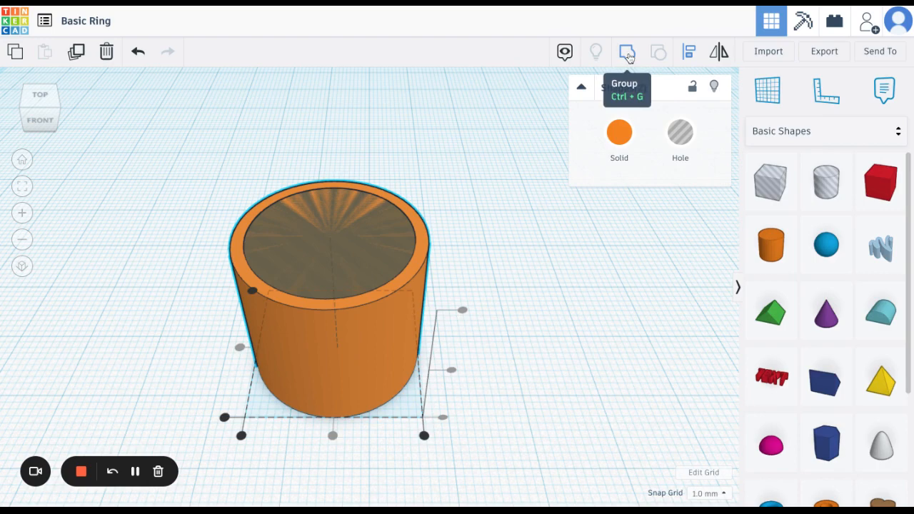
Step: Group the cylinder and hole into one hollow orange tube
{"action": "left_click", "coordinate": [625, 51]}
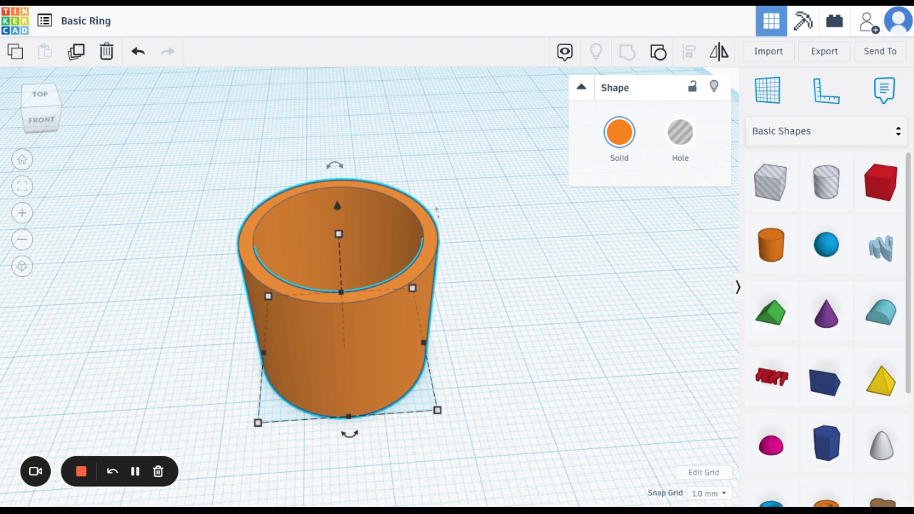
Step: Set the hollow tube's height to 8 mm so it becomes a flat ring
{"action": "left_click", "coordinate": [338, 234]}
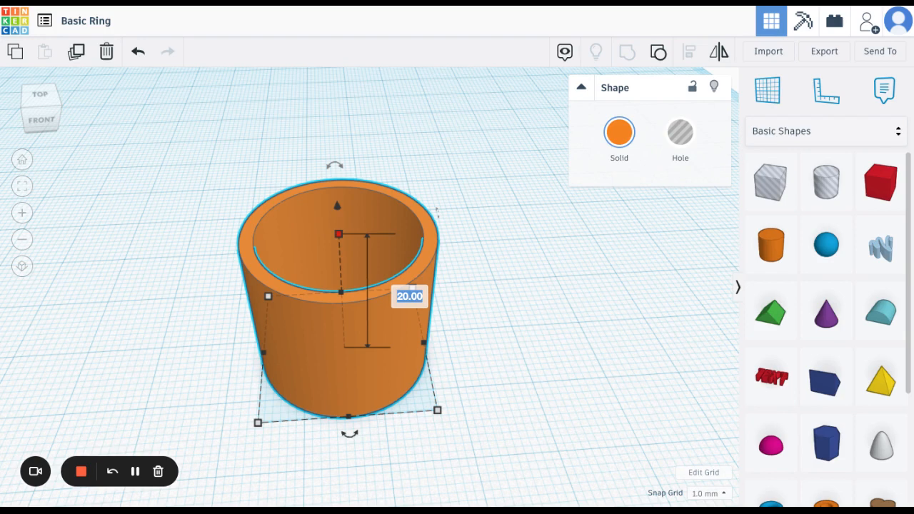
{"action": "type", "text": "8"}
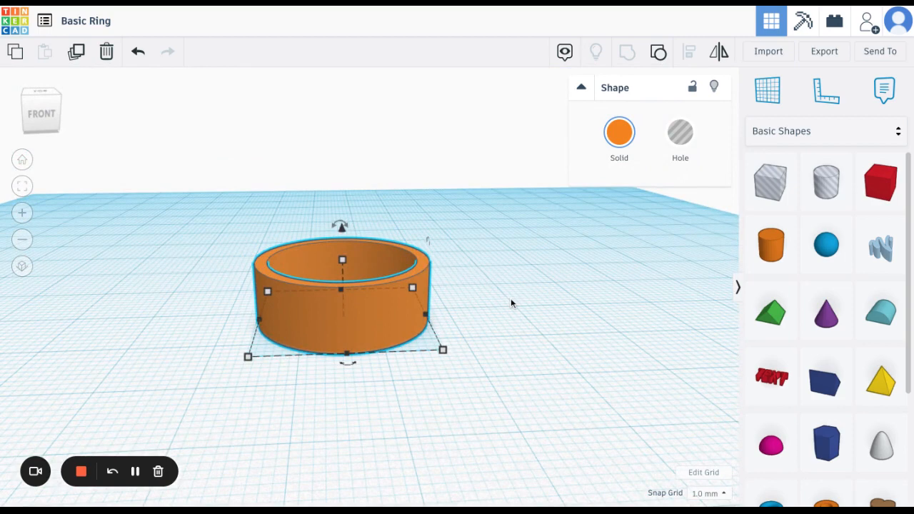
{"action": "mouse_move", "coordinate": [511, 303]}
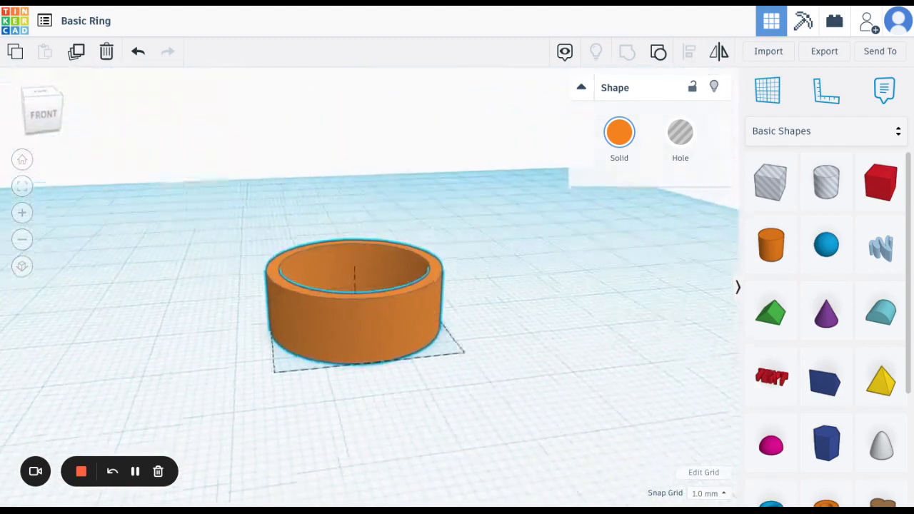
Step: Switch the shape library from Basic Shapes to Shape Generators
{"action": "left_click", "coordinate": [354, 300]}
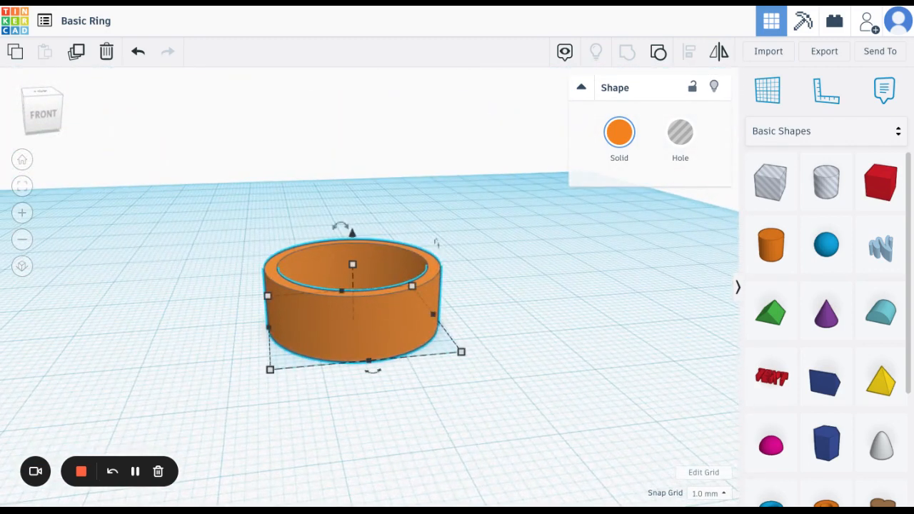
{"action": "mouse_move", "coordinate": [711, 225]}
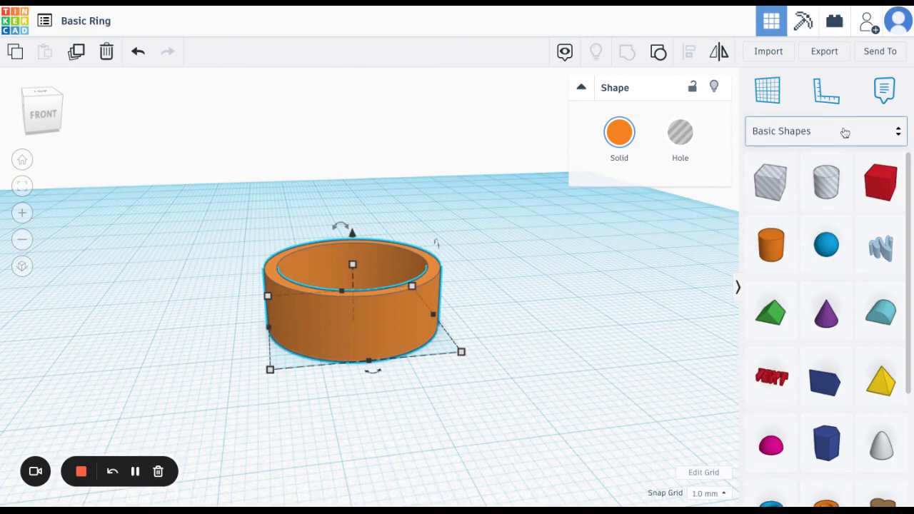
{"action": "left_click", "coordinate": [825, 132]}
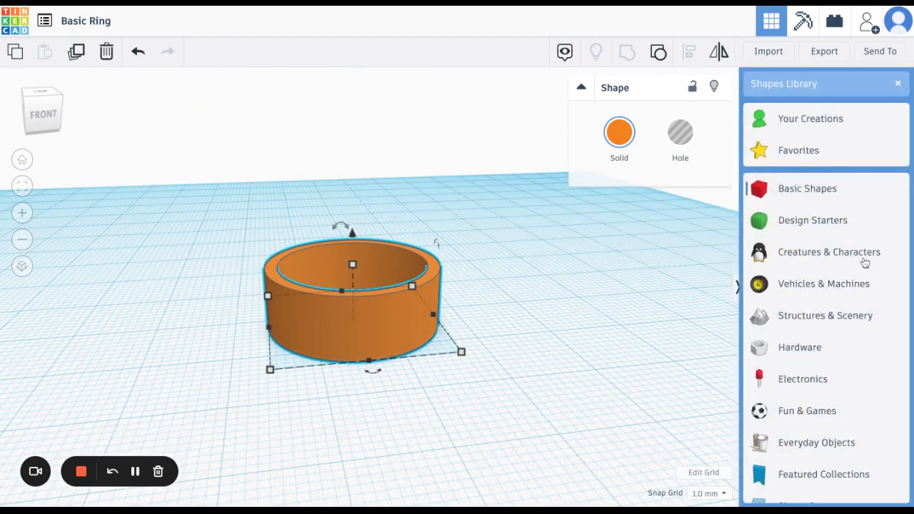
{"action": "scroll", "scroll_direction": "down", "scroll_amount": 3}
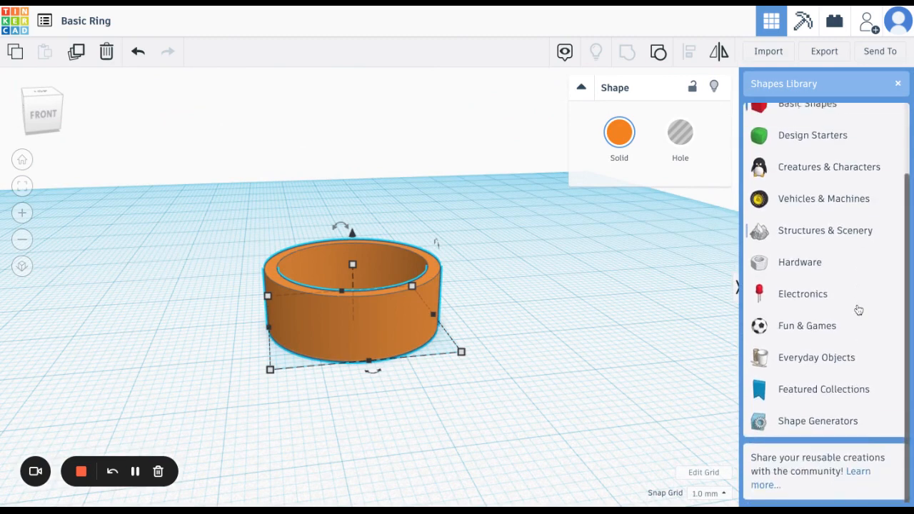
{"action": "left_click", "coordinate": [817, 420]}
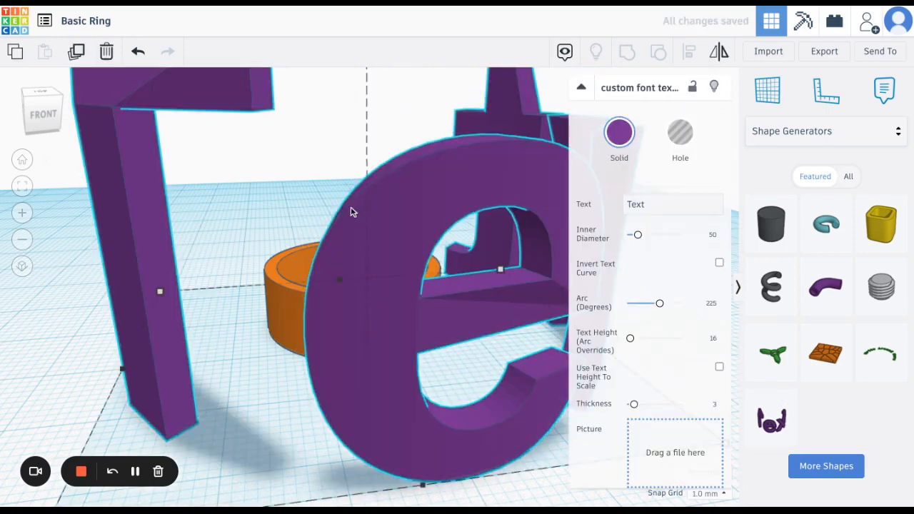
{"action": "mouse_move", "coordinate": [211, 335]}
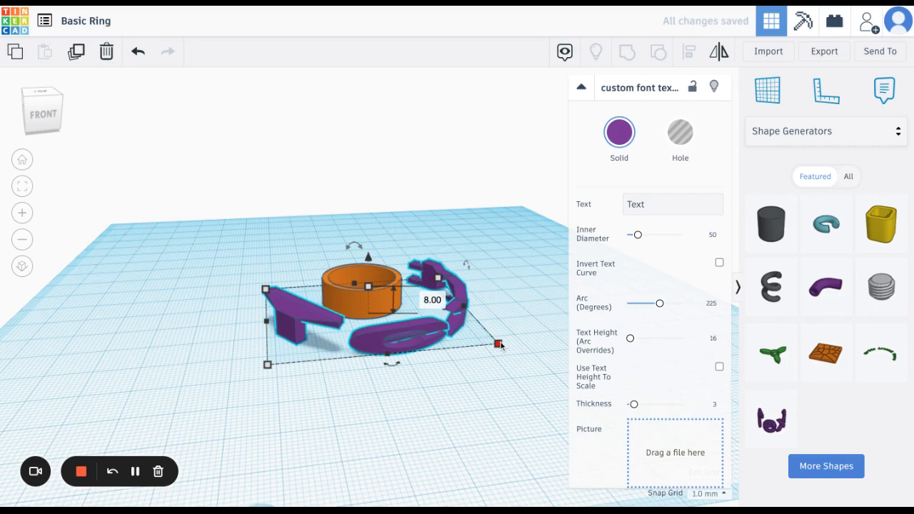
Step: Scale the purple curved text down to about 42 by 29 mm around the ring
{"action": "left_click_drag", "start_coordinate": [497, 344], "coordinate": [420, 317]}
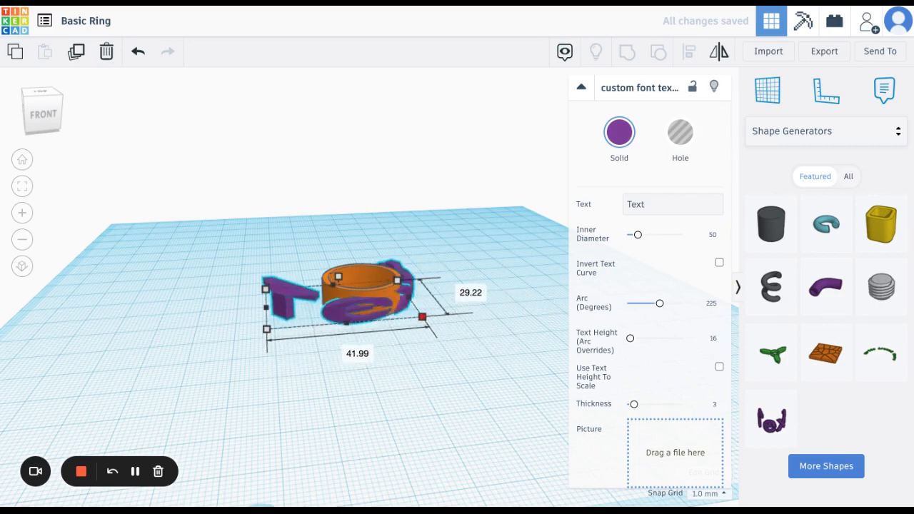